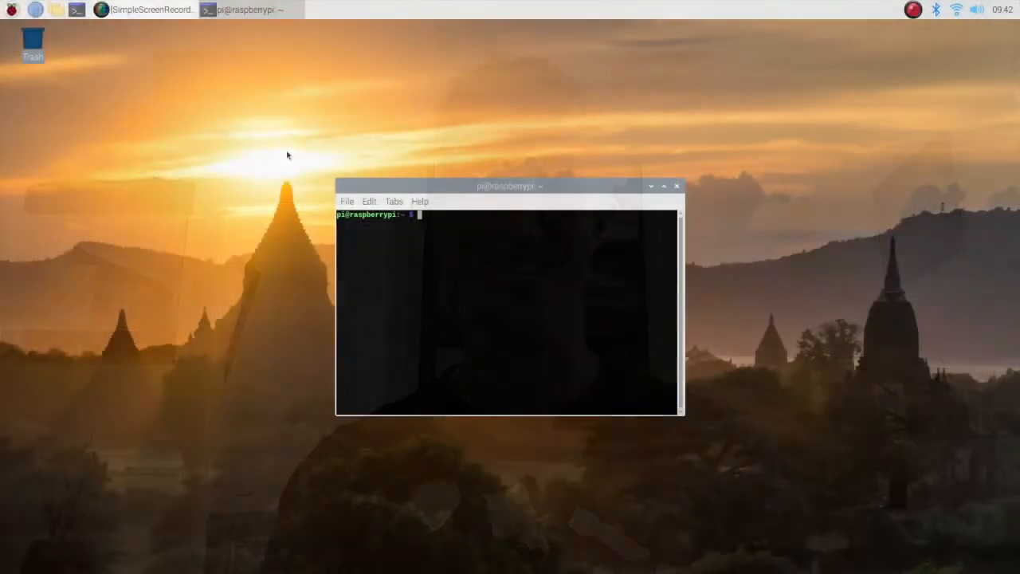
Step: Install the code package with sudo apt, cd to ~ and launch VS Code there
text(sudo)
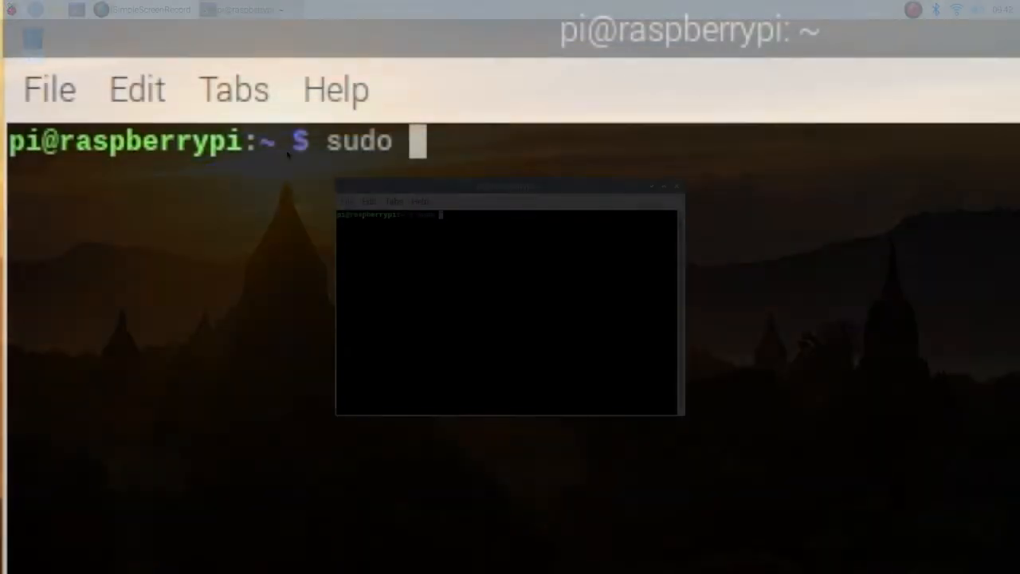
text(apt install code)
text(cd)
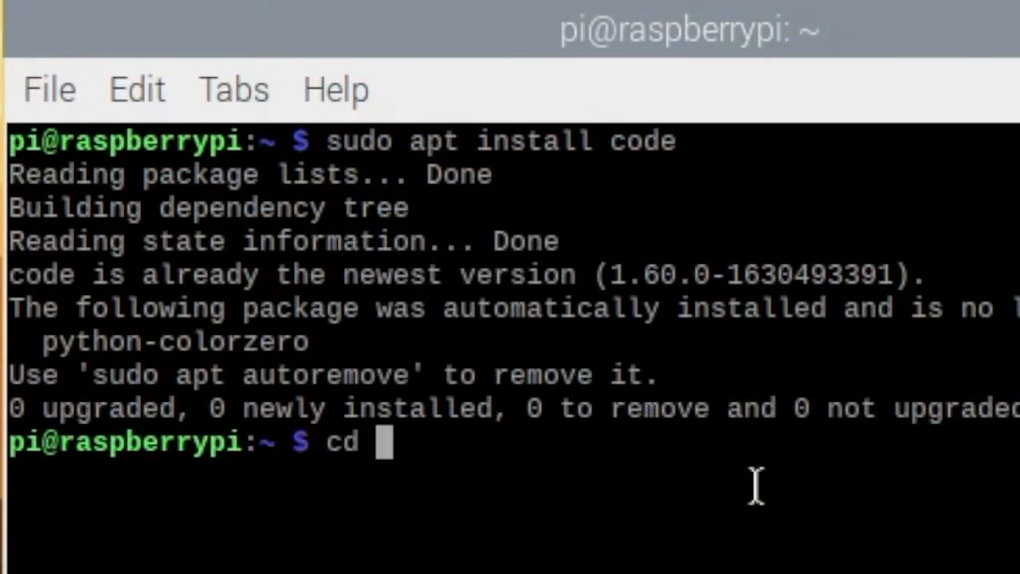
text(~)
text(code .)
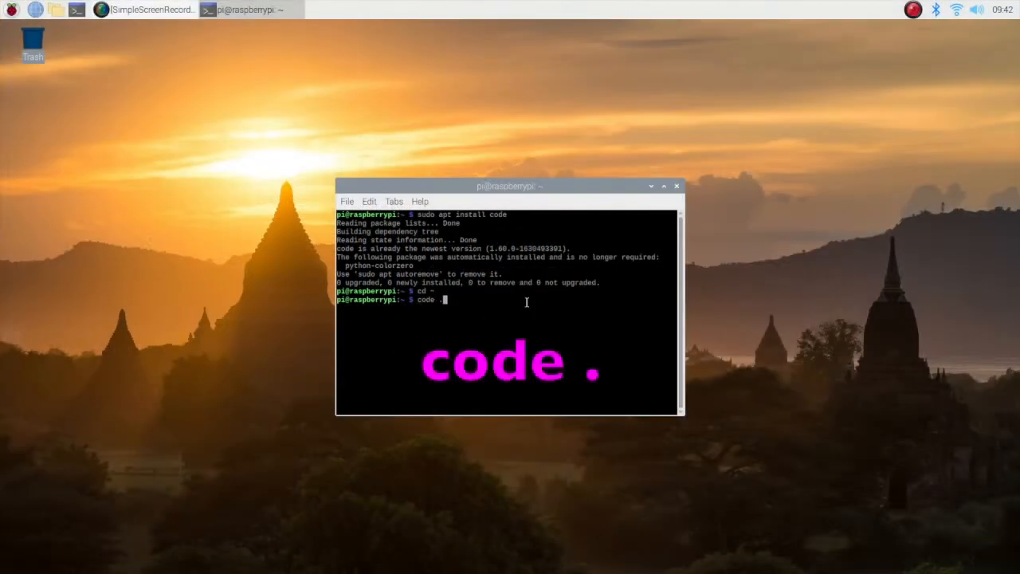
key(Return)
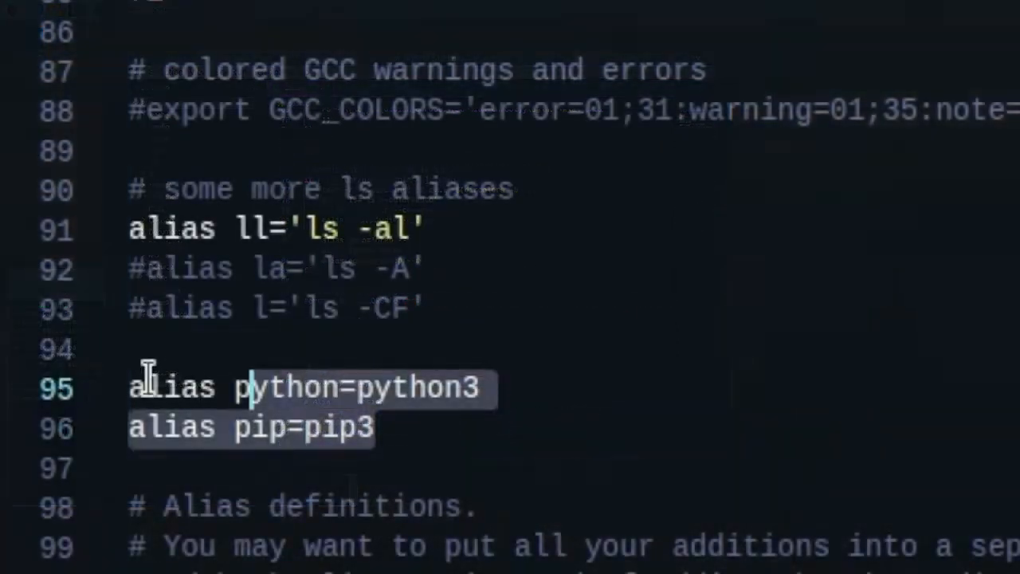
double_click(284, 389)
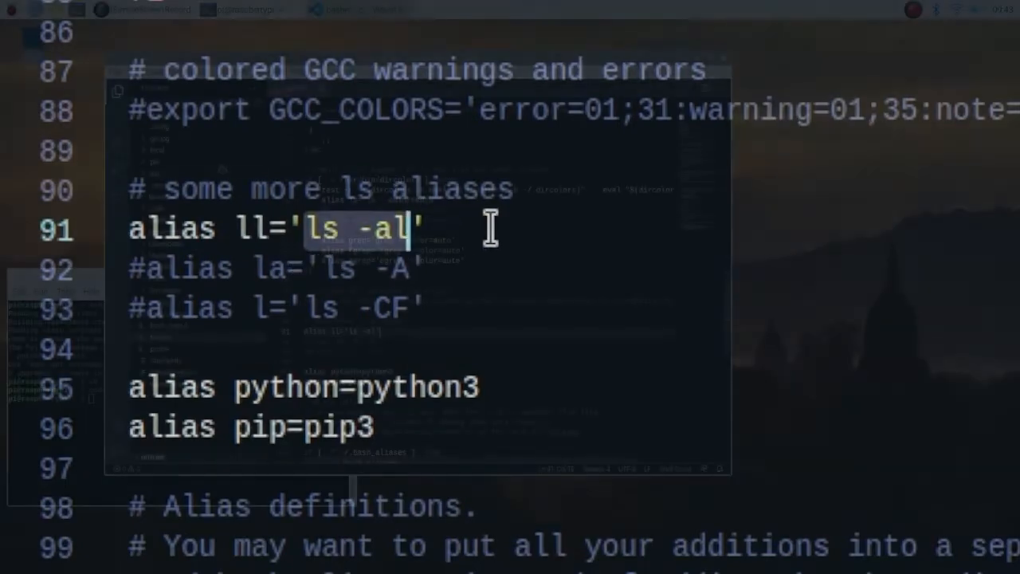
click(115, 72)
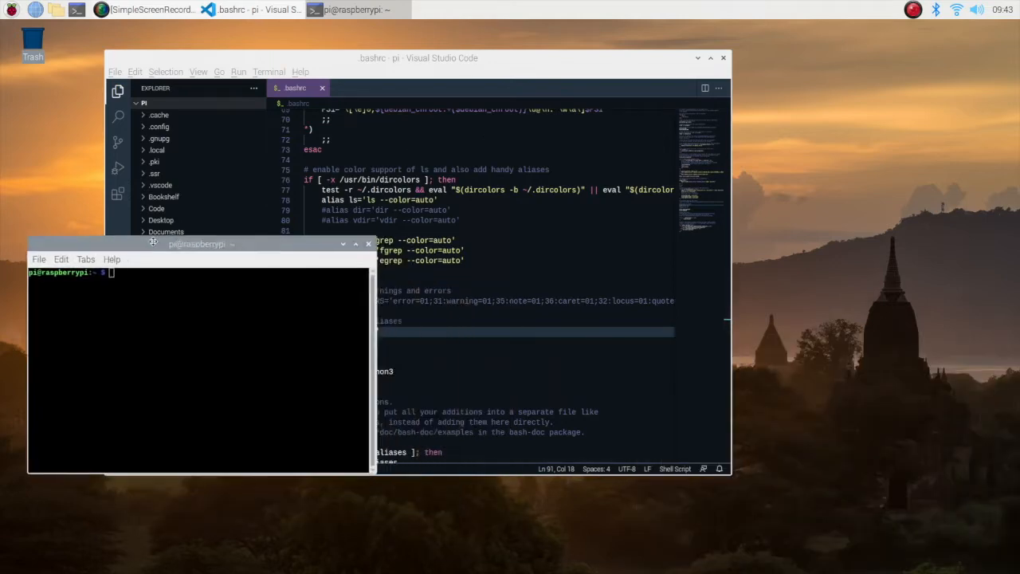
Step: Run pip install evdev to confirm the package is present
text(pip install evdev)
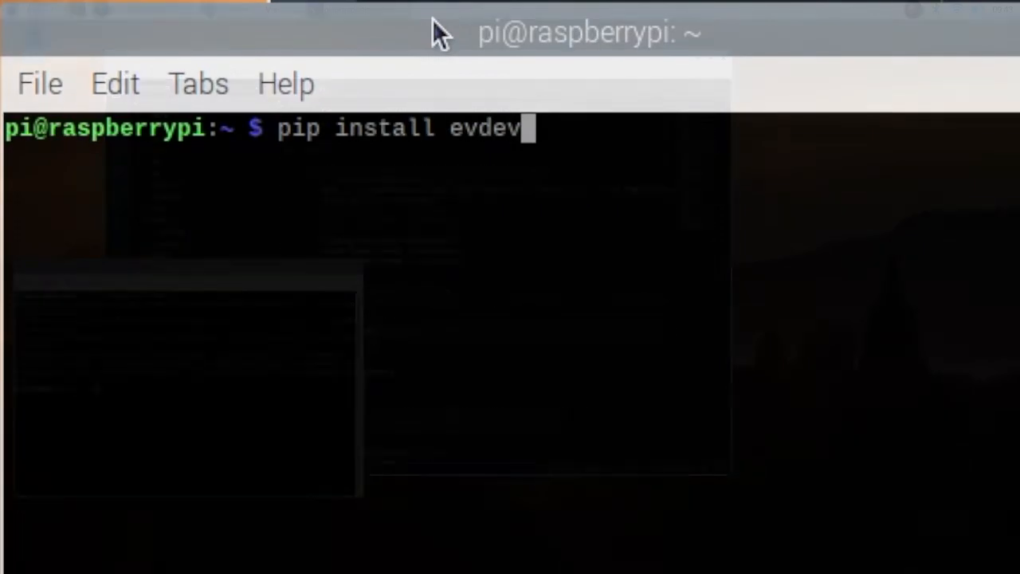
key(Return)
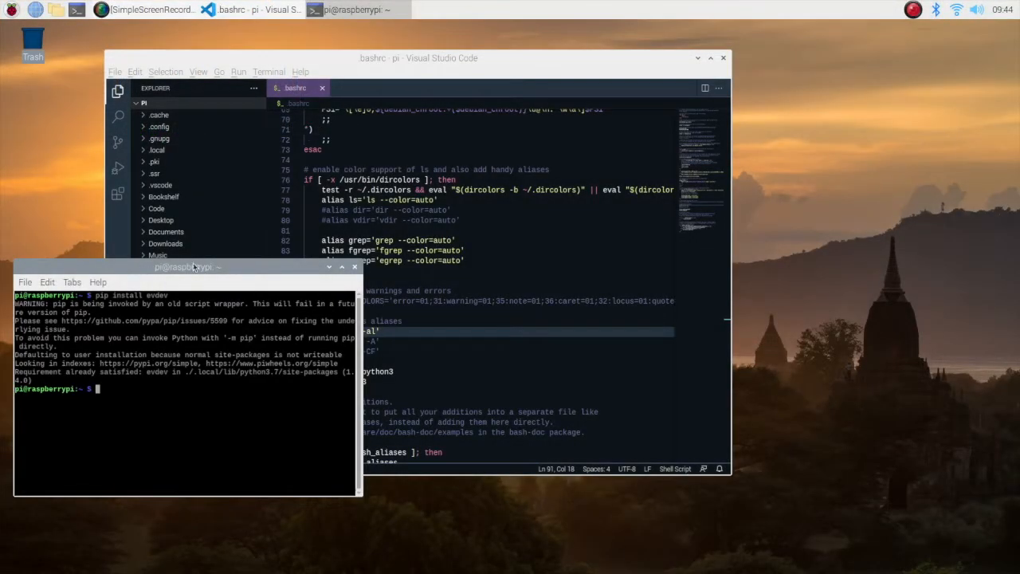
mouse_move(227, 398)
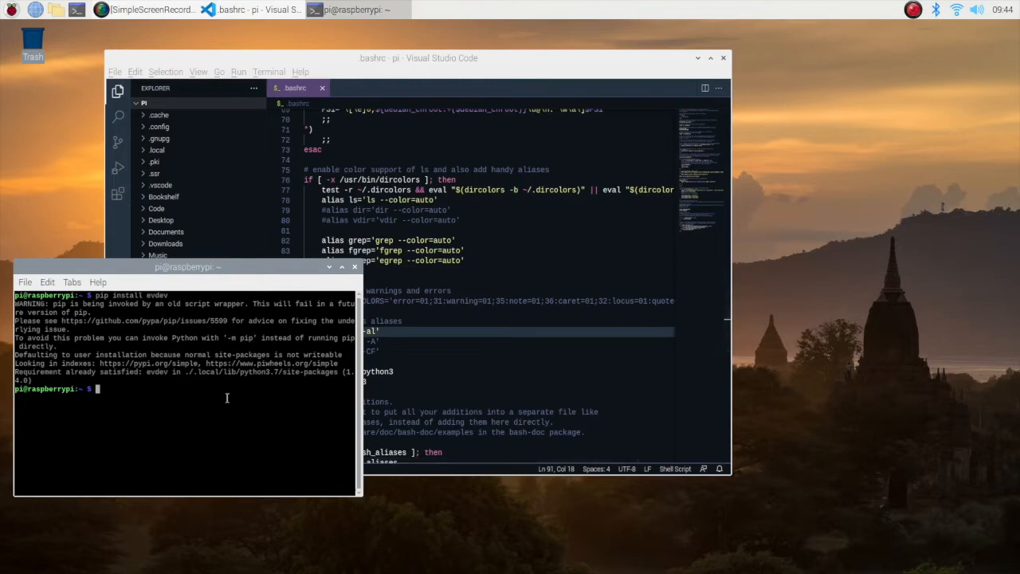
Step: Move into /dev/input and list the event0–event4, mice and mouse0 devices
text(cd /dev/input)
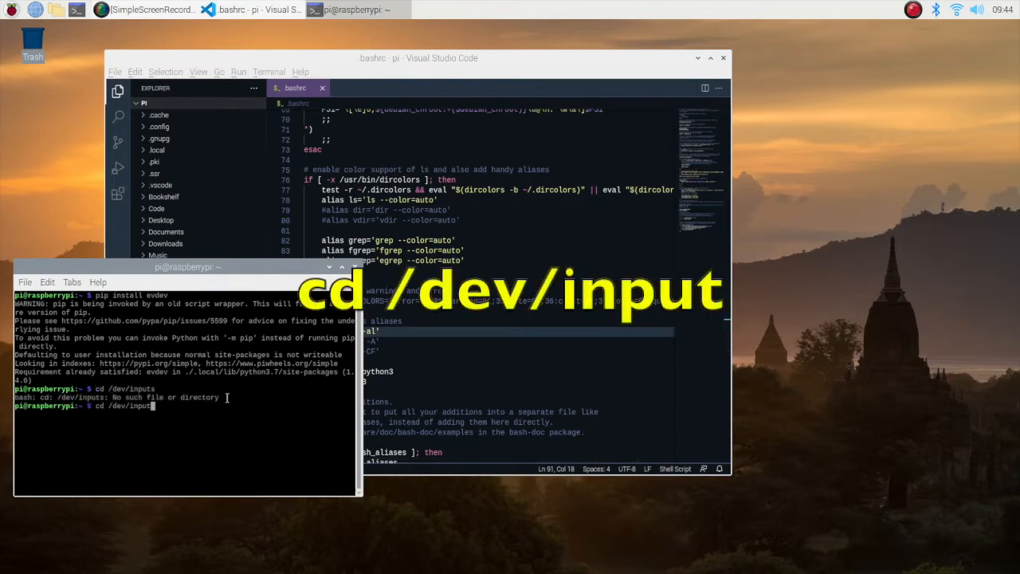
key(Return)
text(ll)
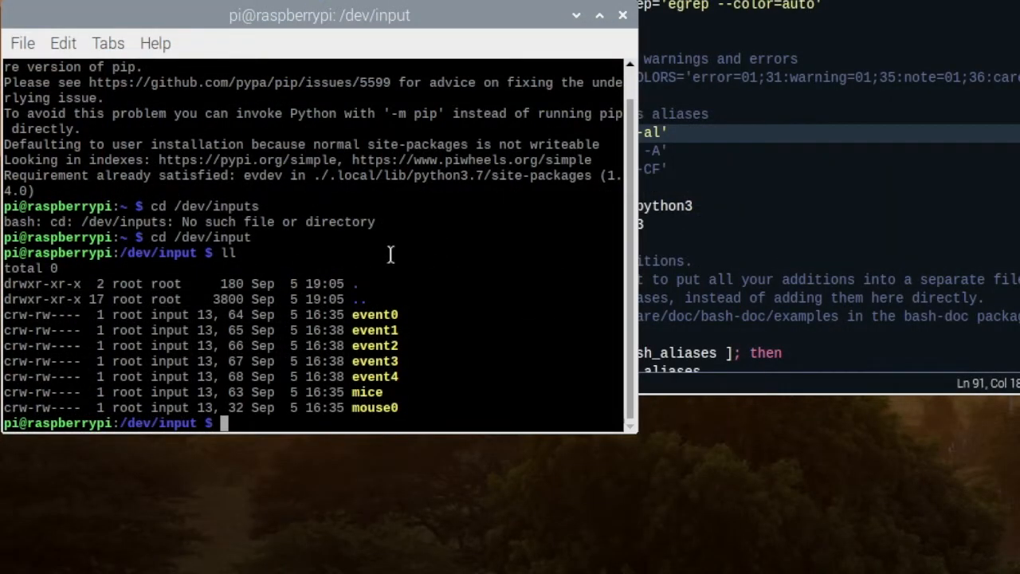
drag(375, 314, 414, 379)
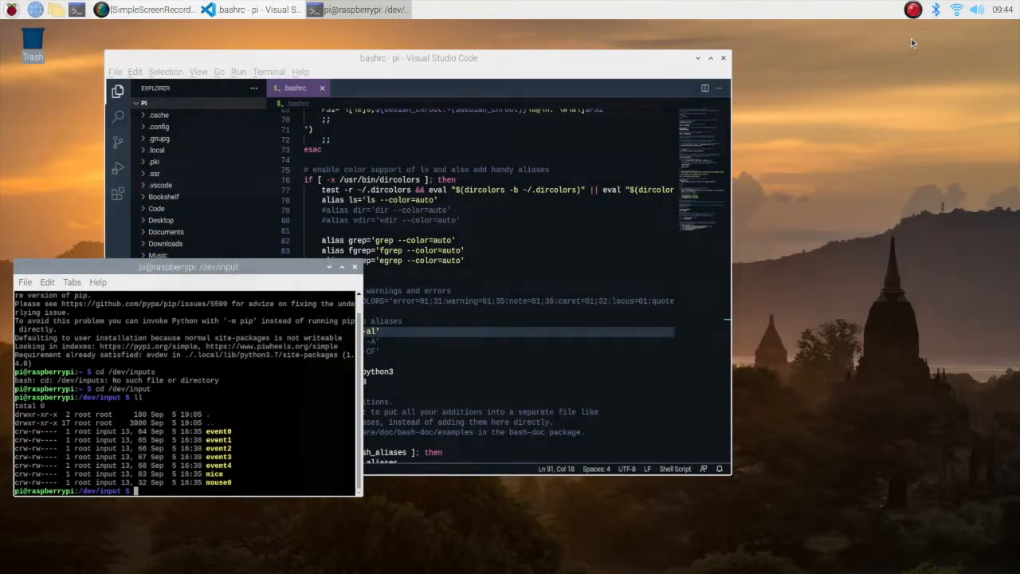
Step: From the Bluetooth tray, add a device and select Wireless Controller to pair
click(936, 9)
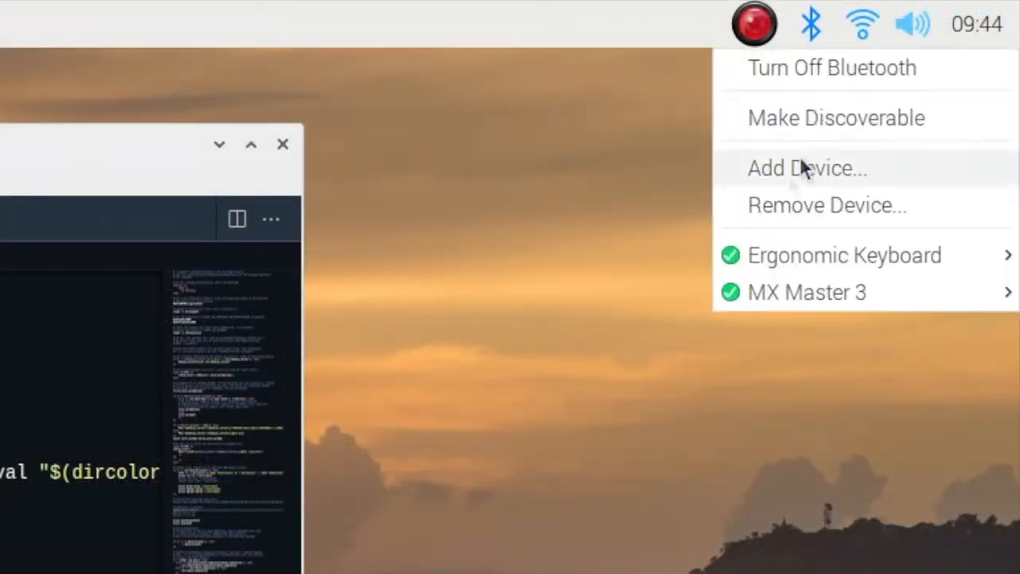
click(804, 167)
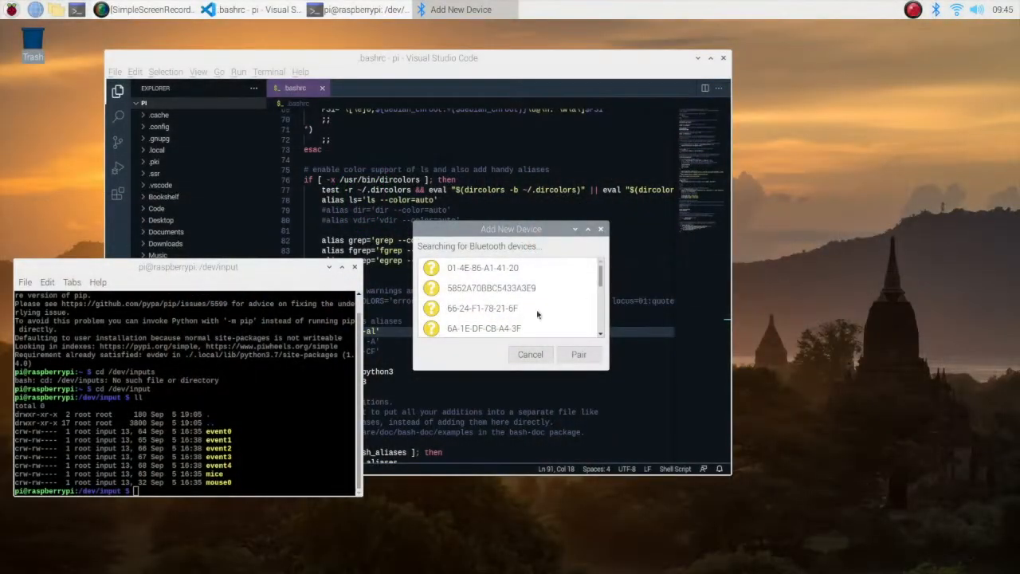
scroll(down, 3)
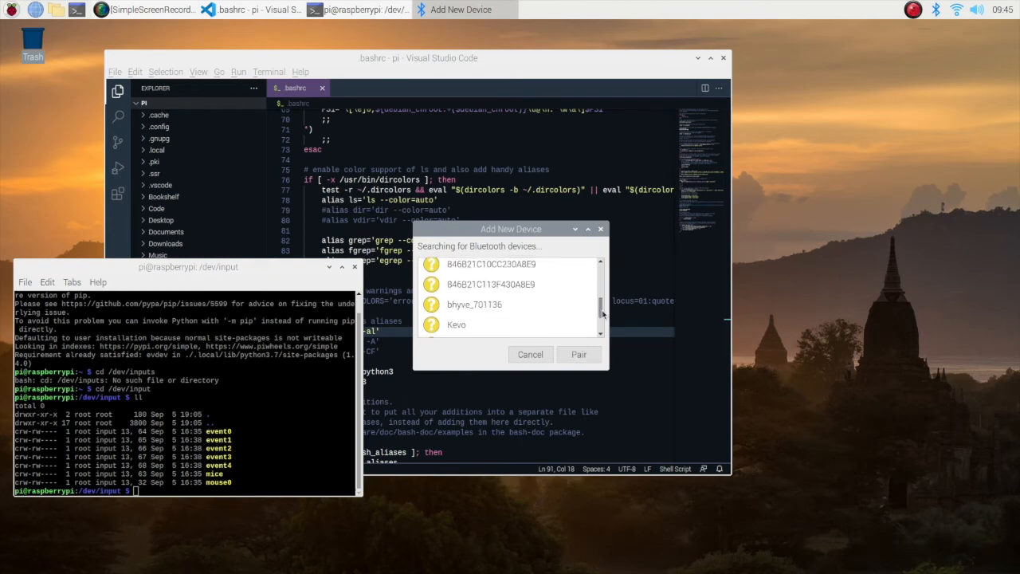
scroll(down, 3)
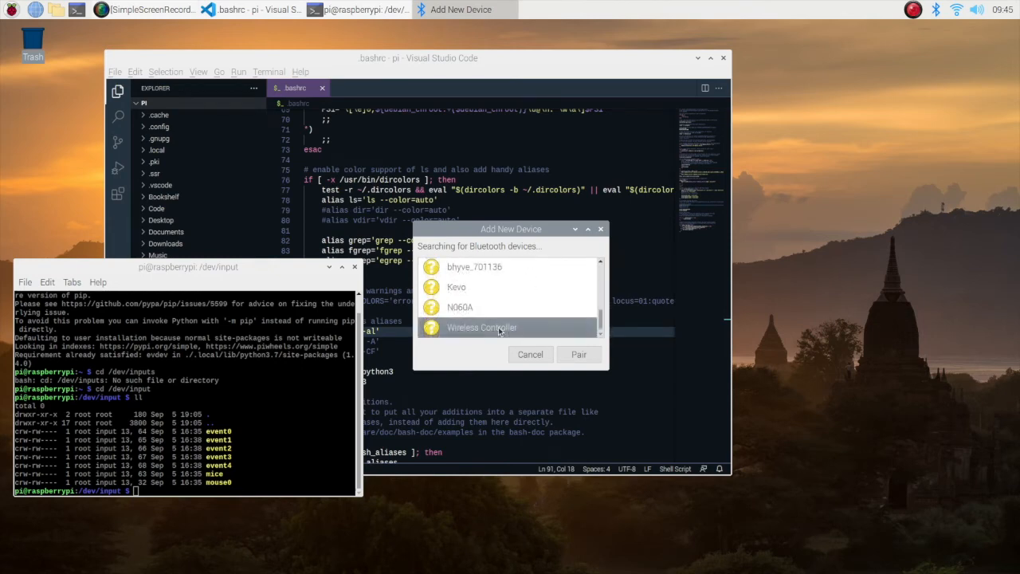
click(578, 354)
text(ll)
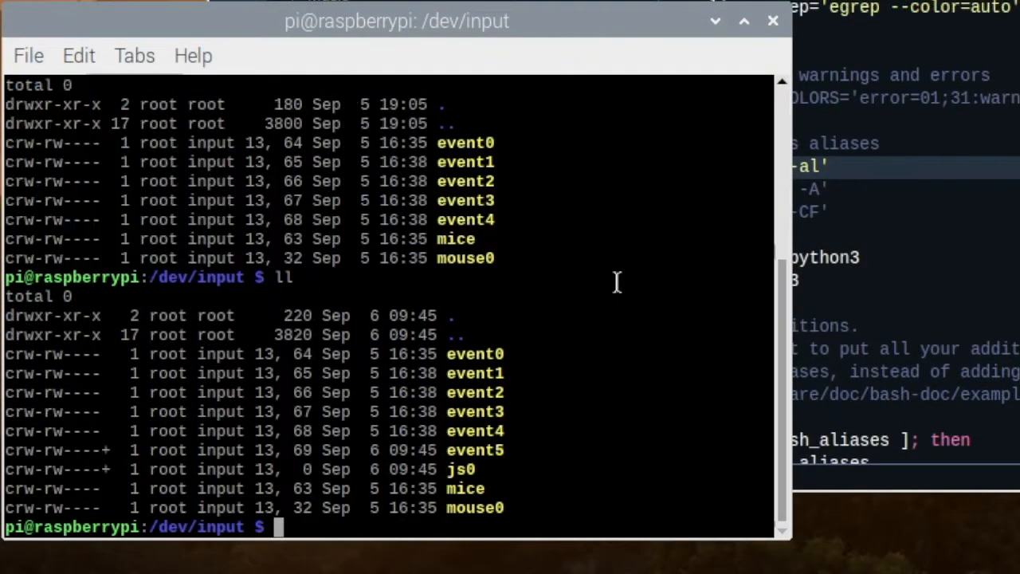
mouse_move(475, 456)
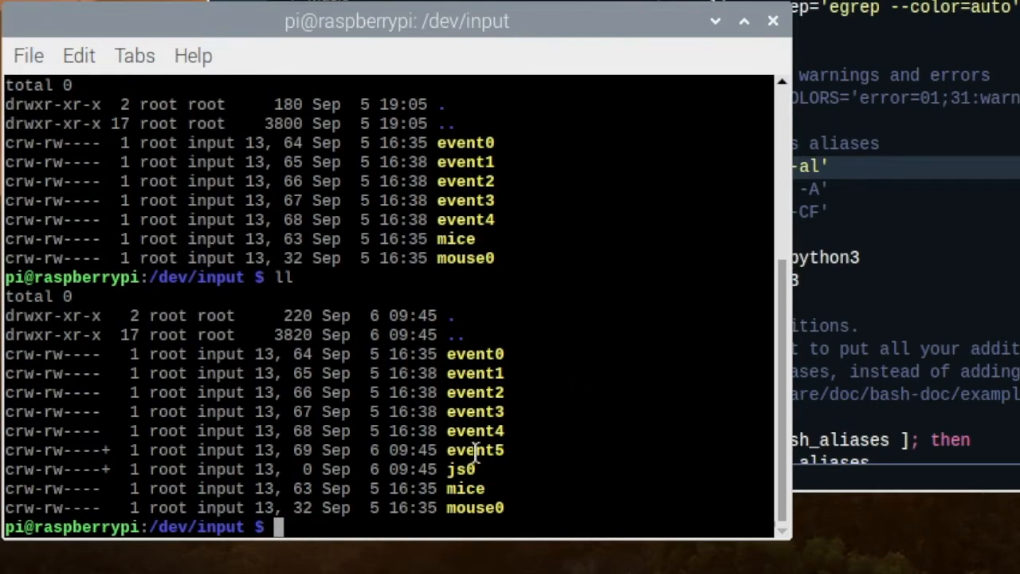
Step: Note the new event5 device, then run python controller.py in the ps5 folder
double_click(461, 469)
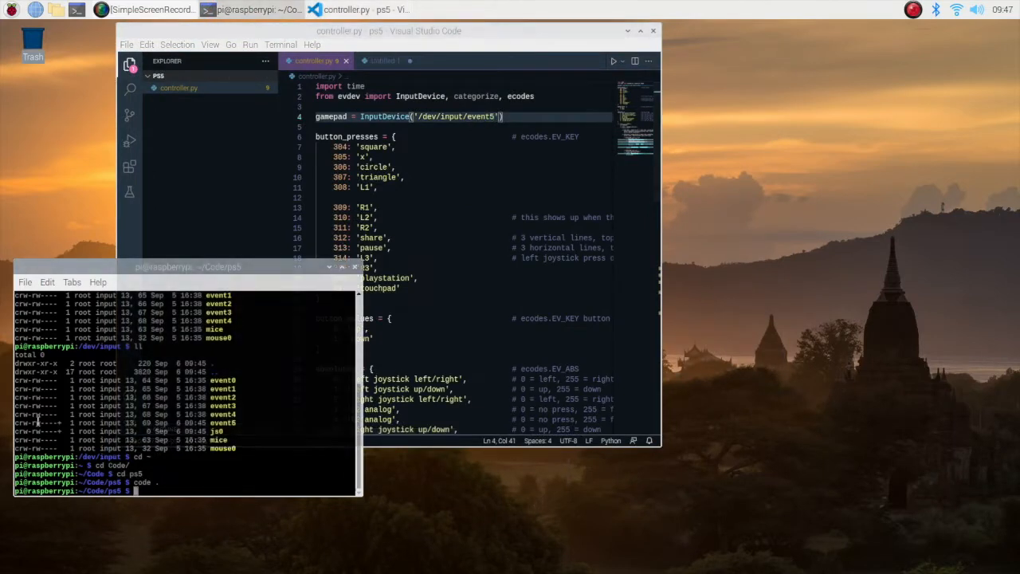
text(python controller.py)
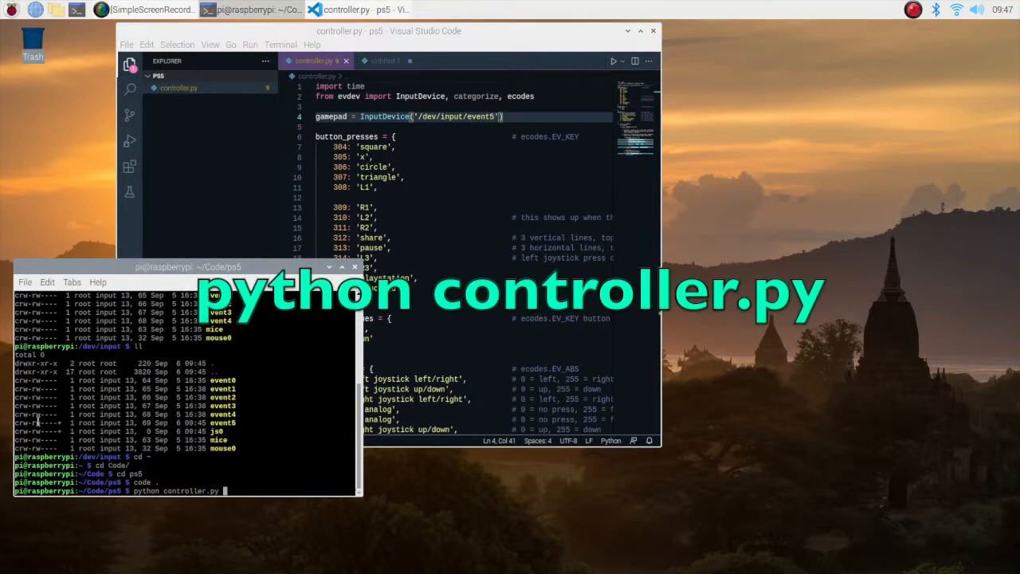
key(Return)
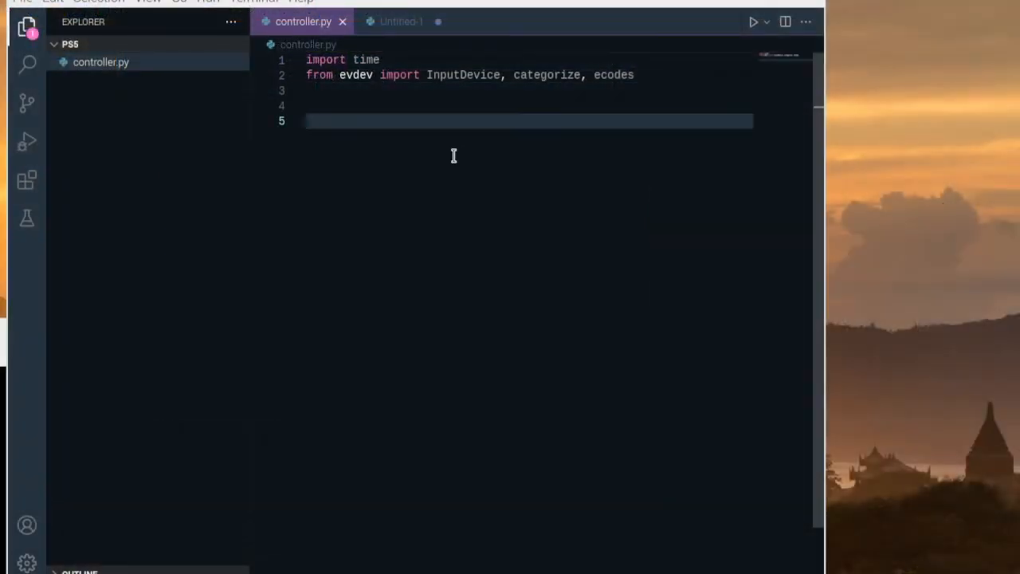
Step: Define gamepad = InputDevice('/dev/input/event5') in controller.py
text(gamepad = InputDevice('/dev/input/event5'))
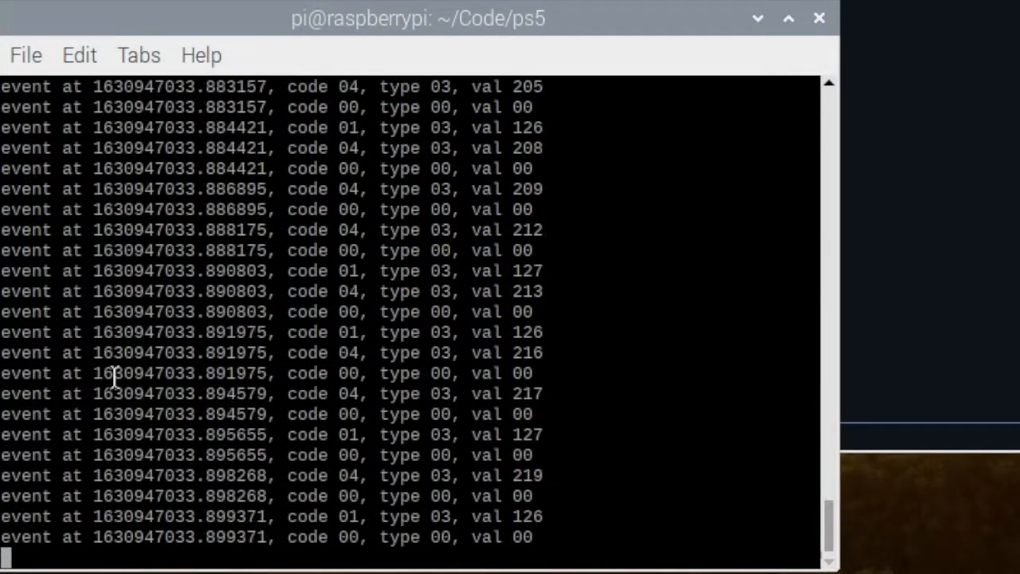
Step: Review the button-name output in the terminal and return to the editor
scroll(down, 3)
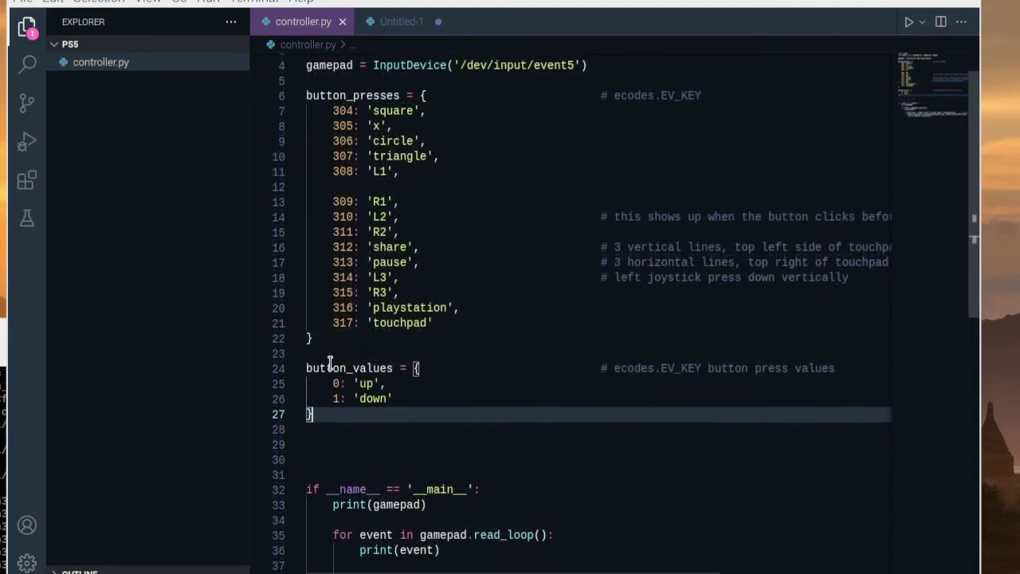
mouse_move(436, 439)
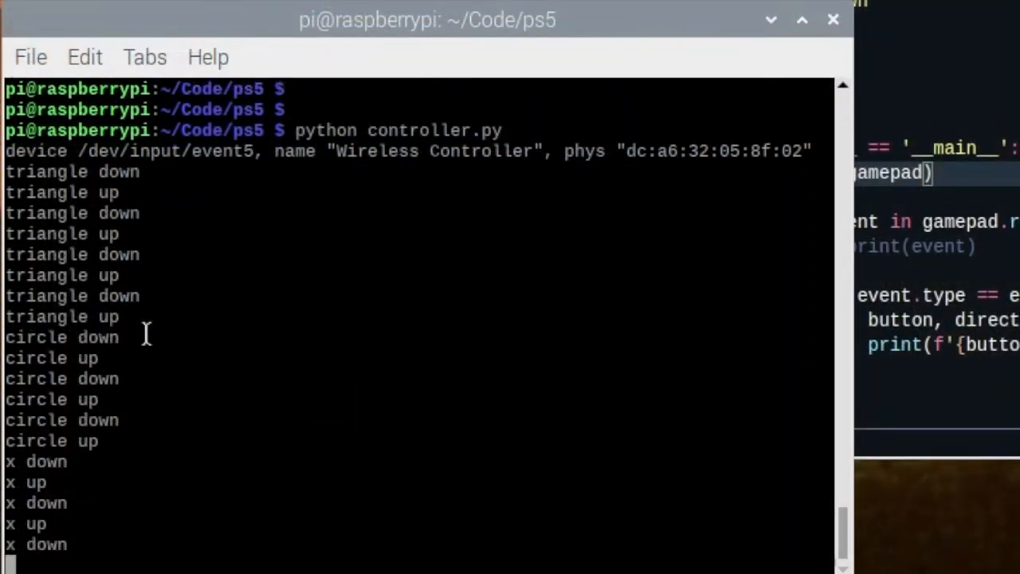
scroll(down, 3)
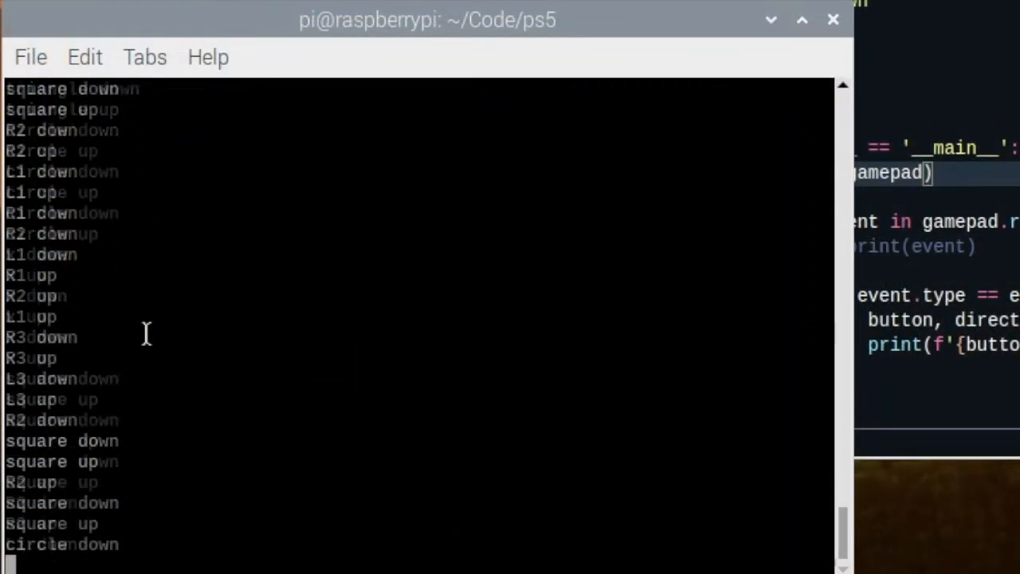
scroll(down, 3)
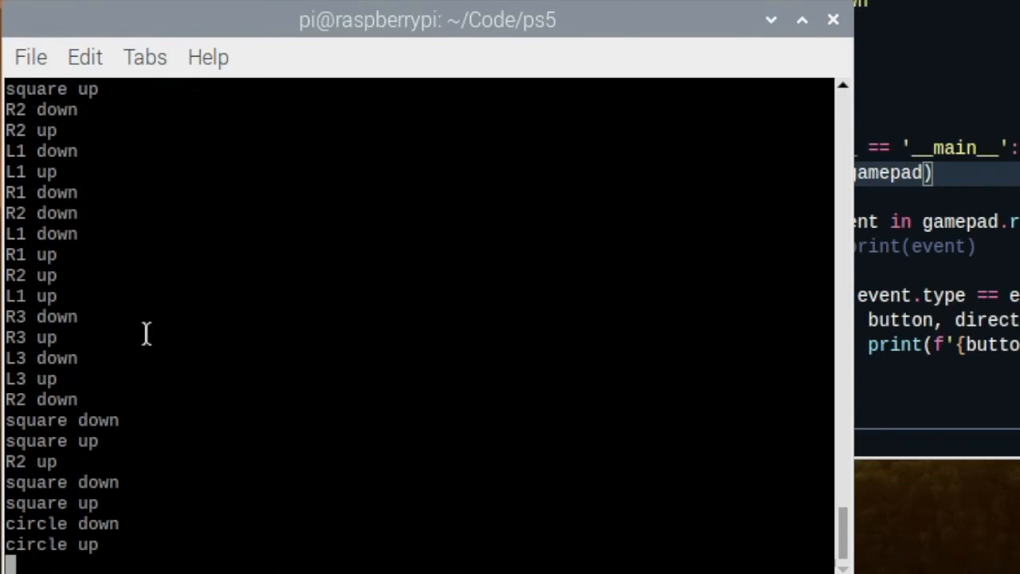
click(347, 9)
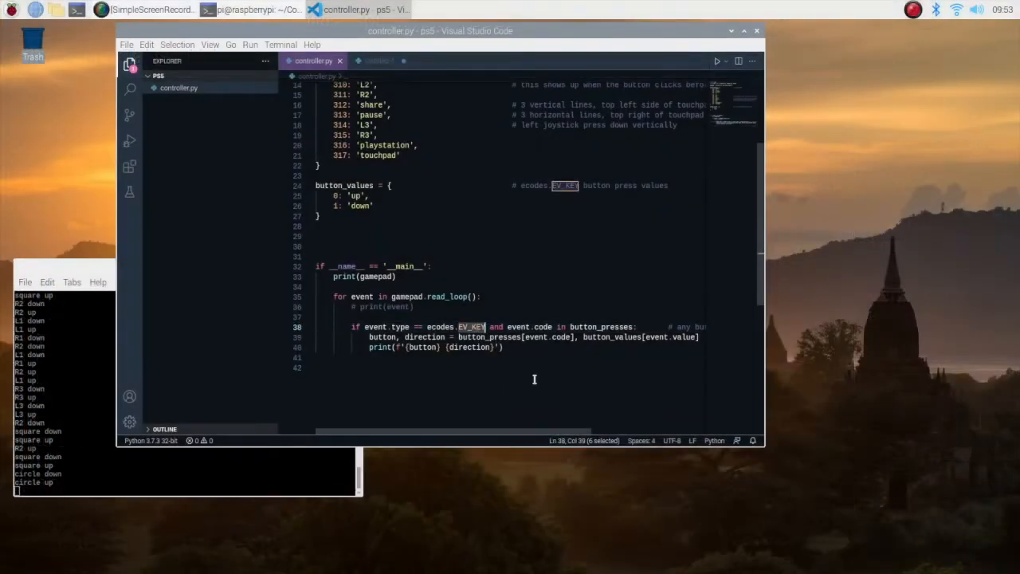
click(523, 367)
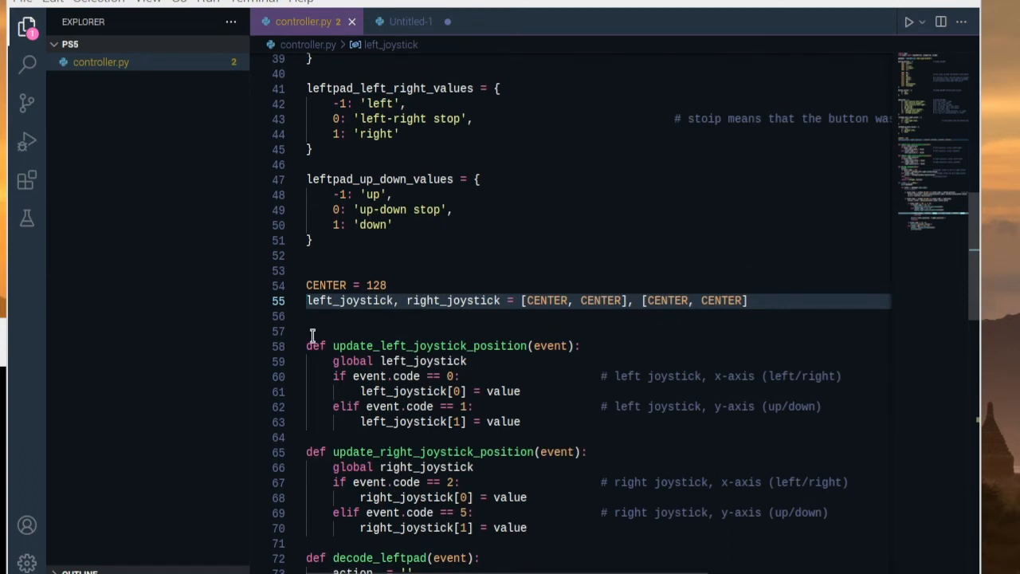
Step: Review uses of left_joystick, right_joystick and update_left_joystick_position before adding BLIND = 6
double_click(349, 300)
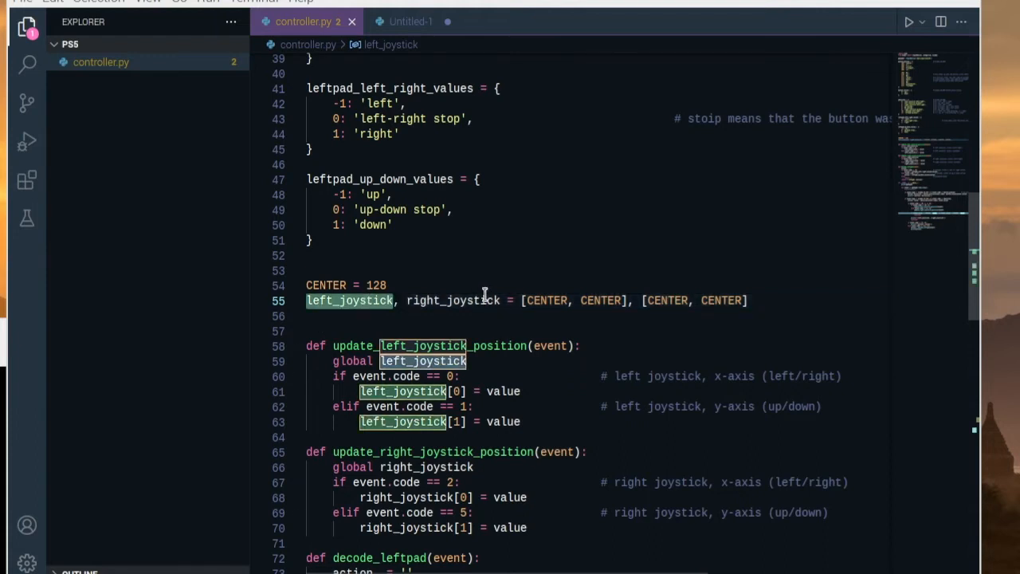
click(452, 300)
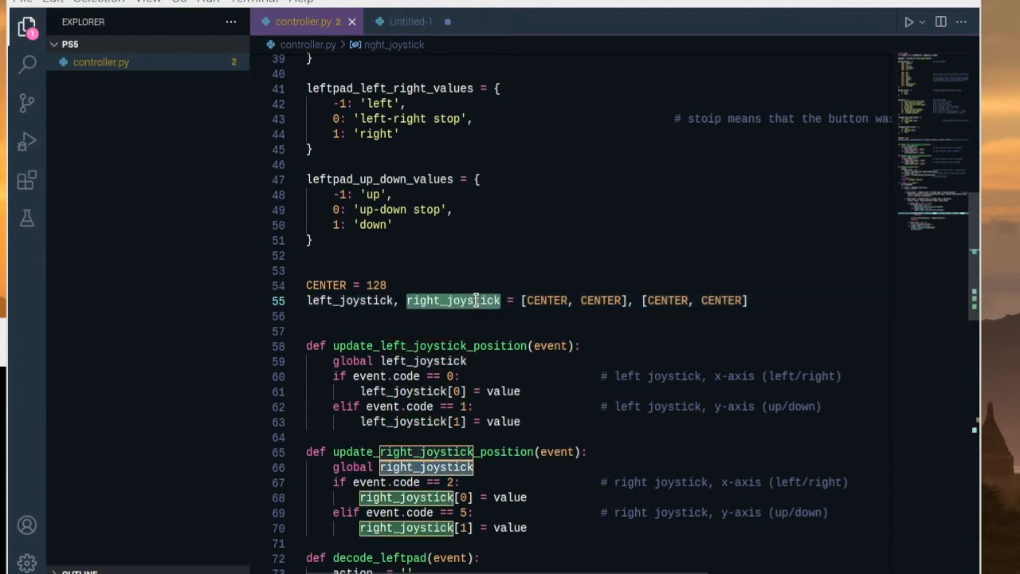
click(631, 330)
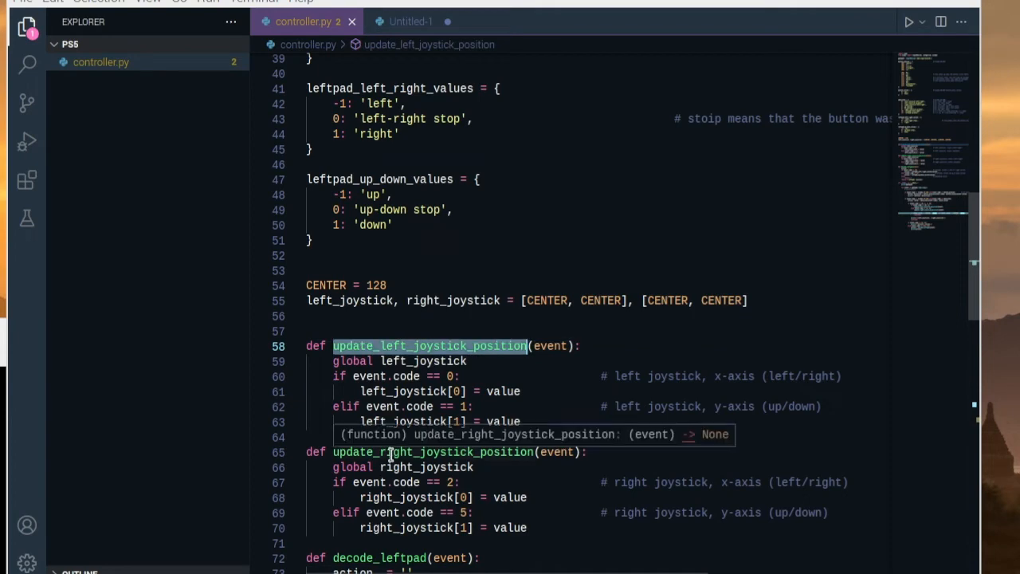
scroll(up, 3)
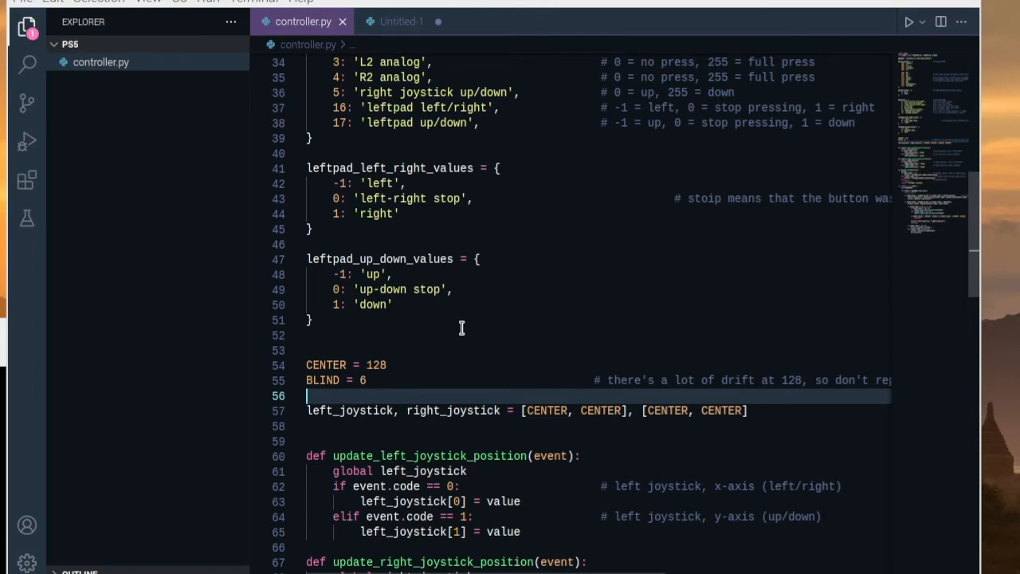
mouse_move(461, 315)
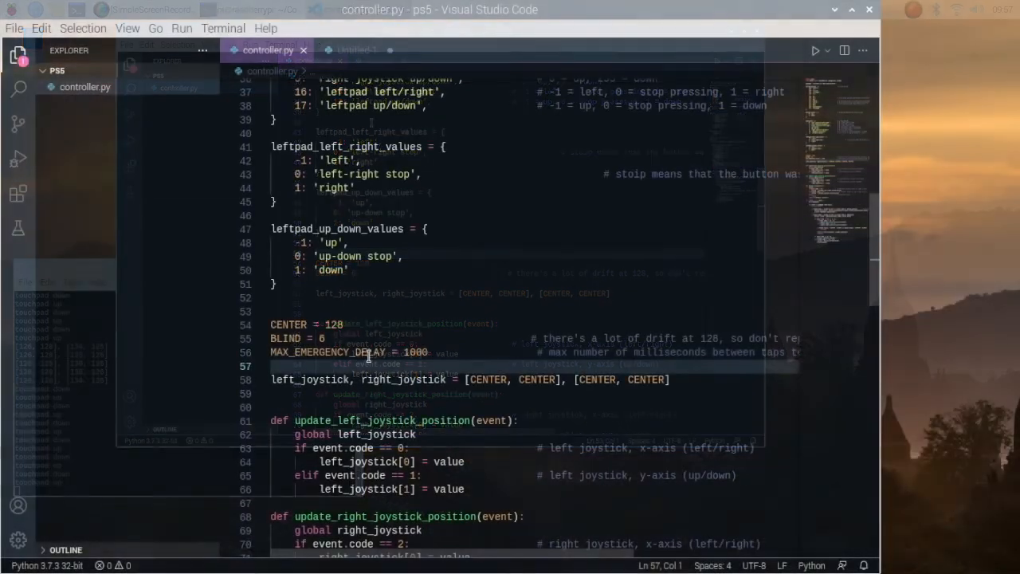
Step: Review emergency_tap_time and MAX_EMERGENCY_DELAY inside the is_emergency double-tap check
double_click(328, 352)
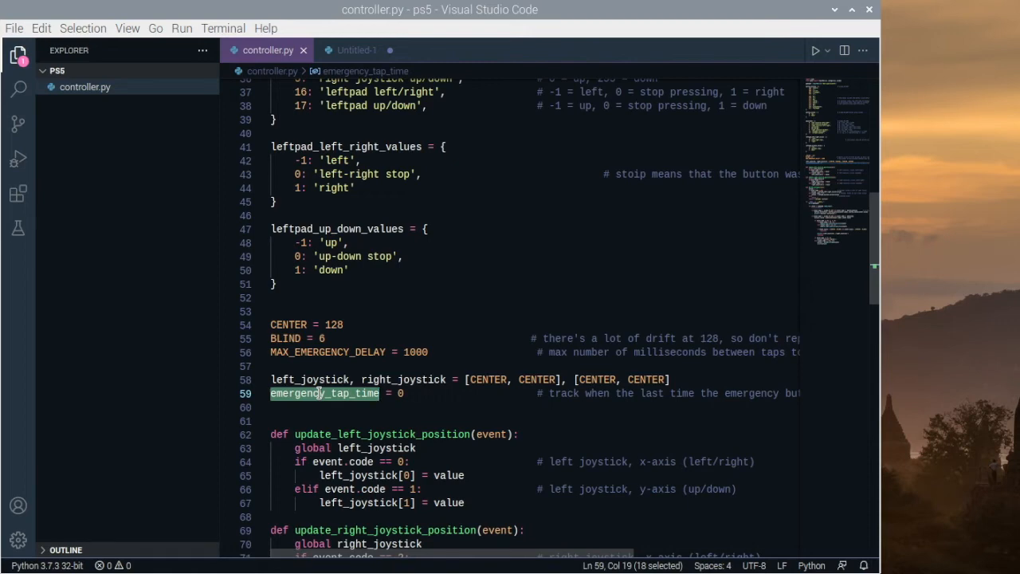
scroll(down, 3)
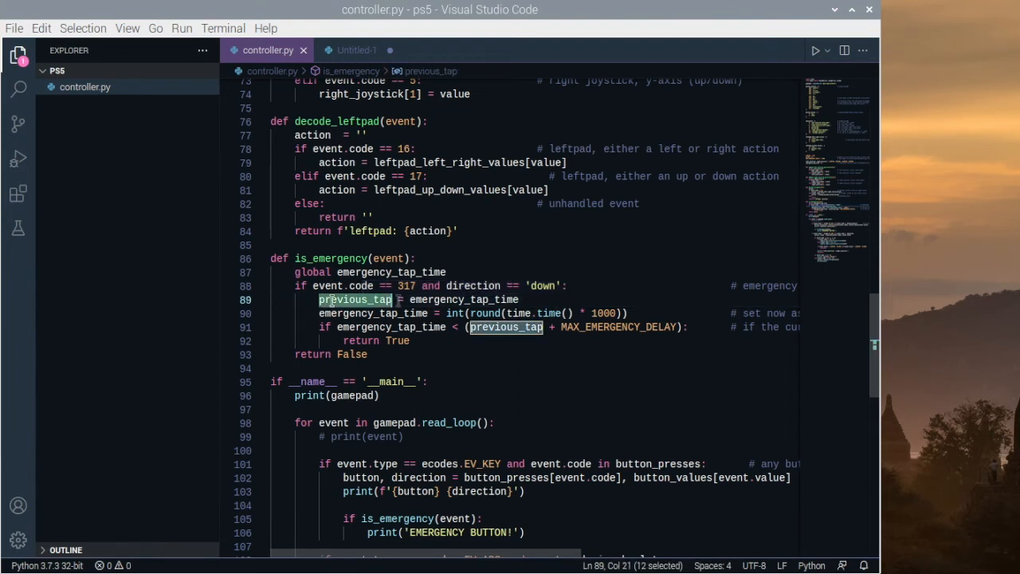
mouse_move(357, 299)
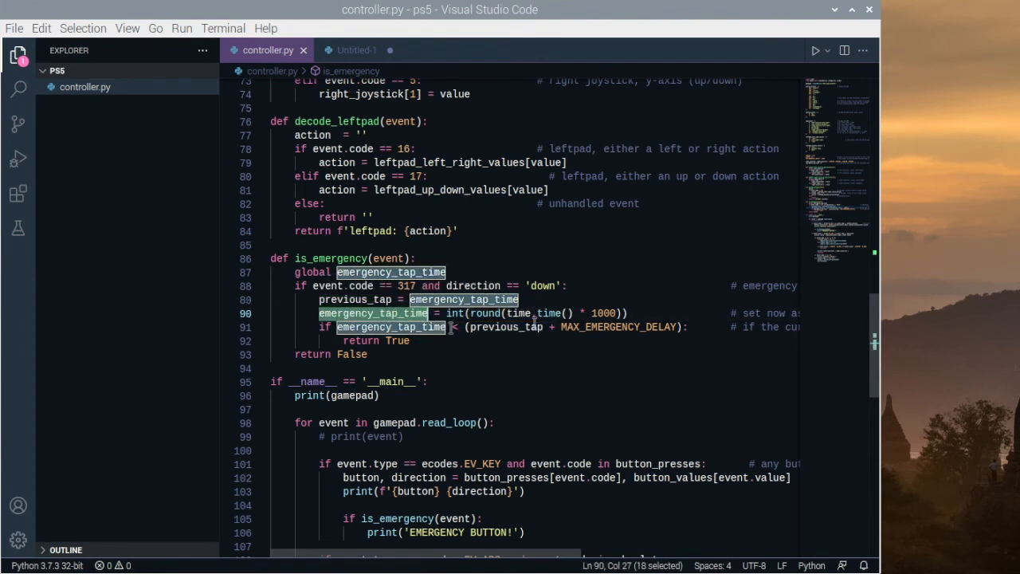
double_click(618, 326)
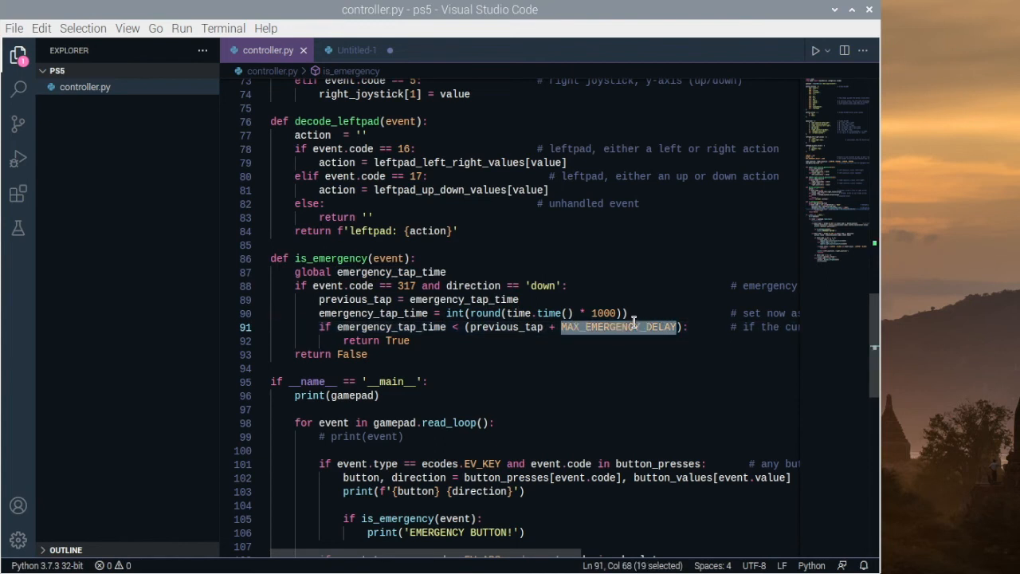